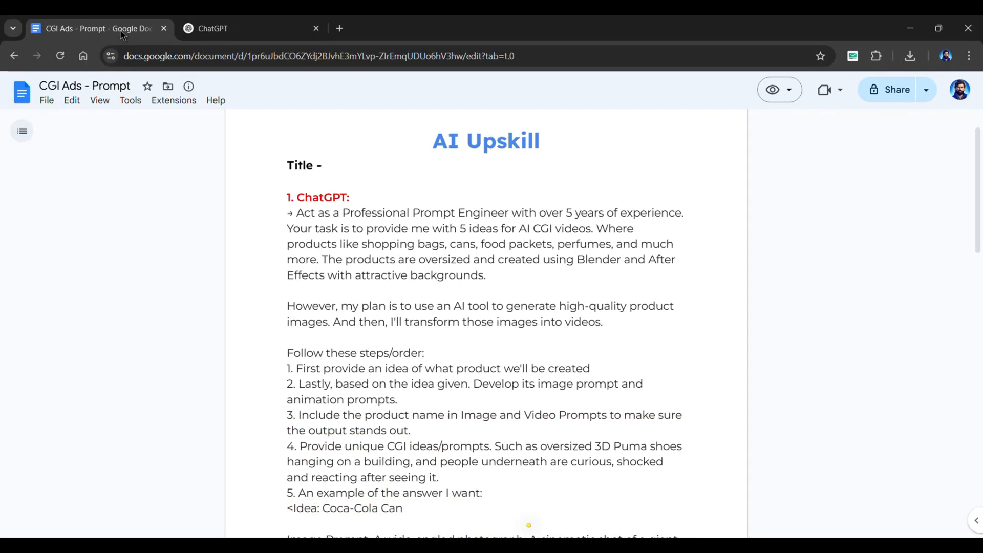
Switch from the Google Doc to the ChatGPT conversation of CGI video ideas.
{"action": "left_click", "coordinate": [245, 29]}
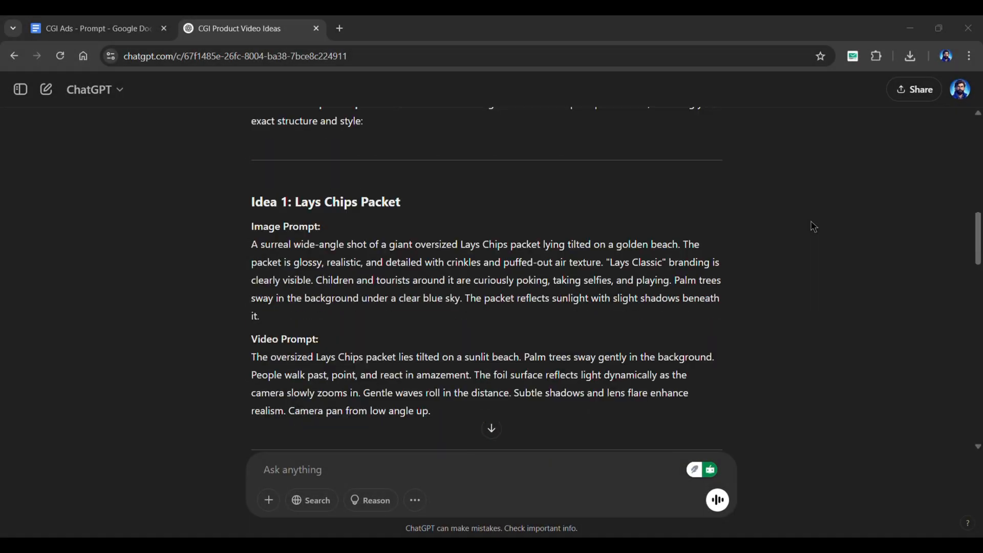
{"action": "scroll", "scroll_direction": "down", "scroll_amount": 3}
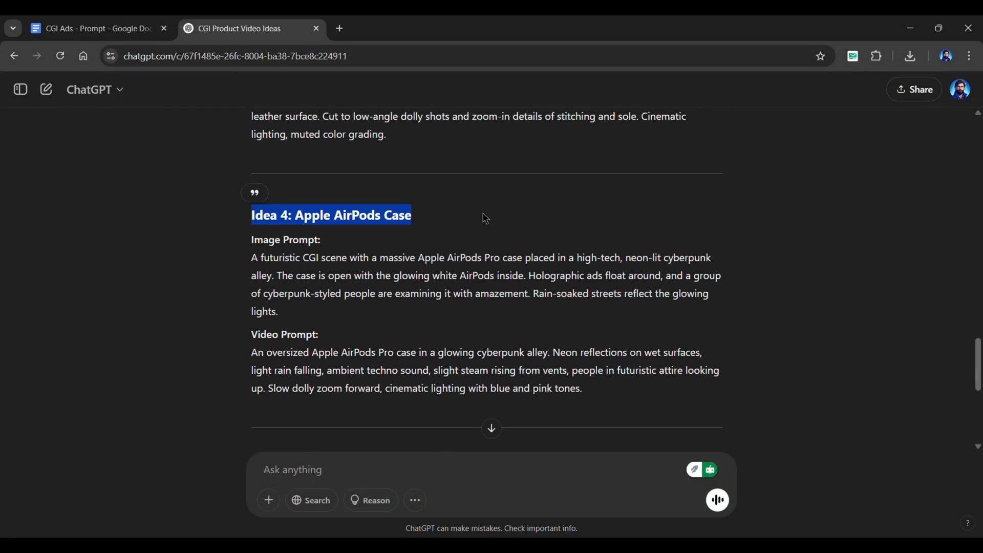
{"action": "scroll", "scroll_direction": "up", "scroll_amount": 3}
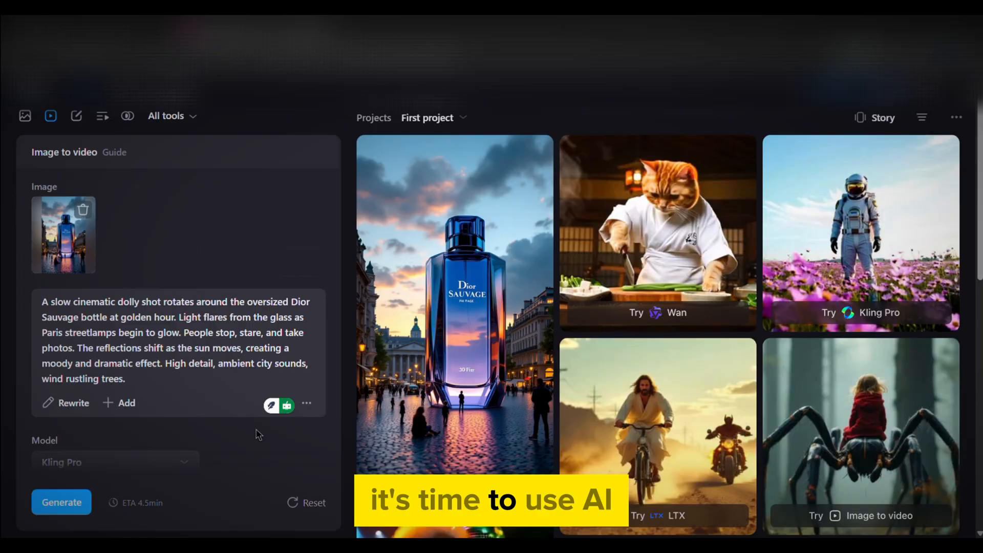
Go to nim.video and land on the Nim homepage.
{"action": "left_click", "coordinate": [61, 502]}
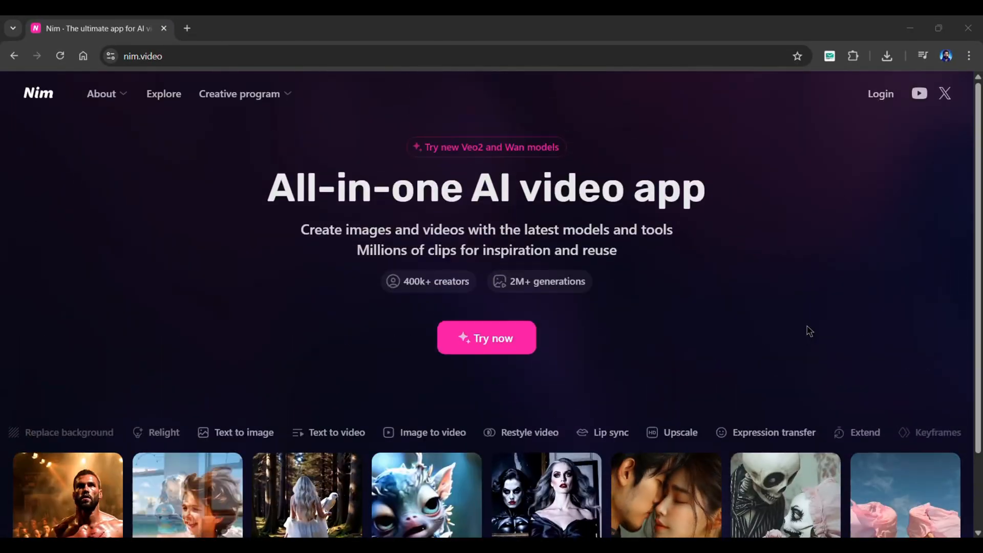
Start creating via Try now, dismiss the tool-picker tip, and choose Text to image.
{"action": "left_click", "coordinate": [243, 432]}
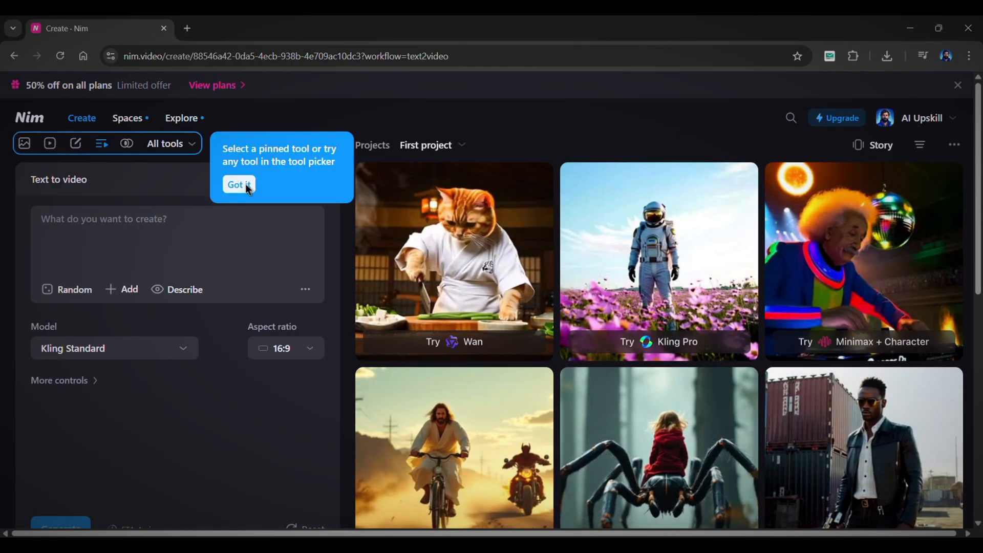
{"action": "left_click", "coordinate": [239, 184]}
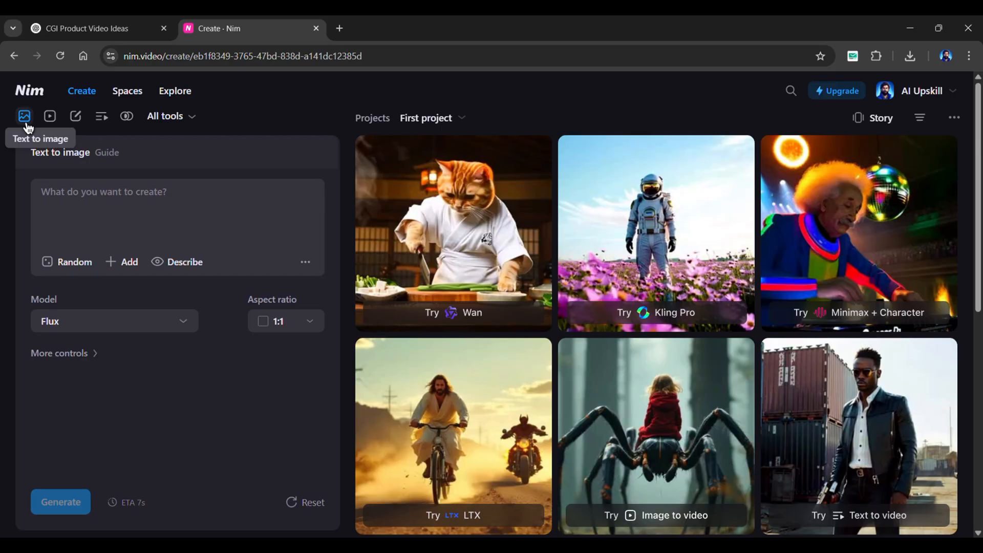
Copy ChatGPT's Idea 2 Dior Sauvage image prompt into Nim's text-to-image prompt box.
{"action": "left_click", "coordinate": [88, 29]}
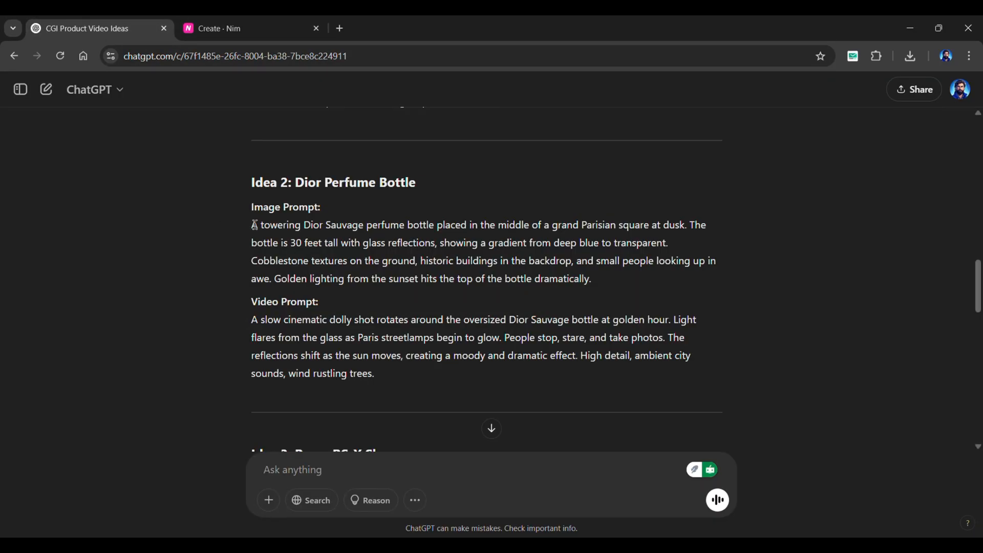
{"action": "left_click", "coordinate": [251, 28]}
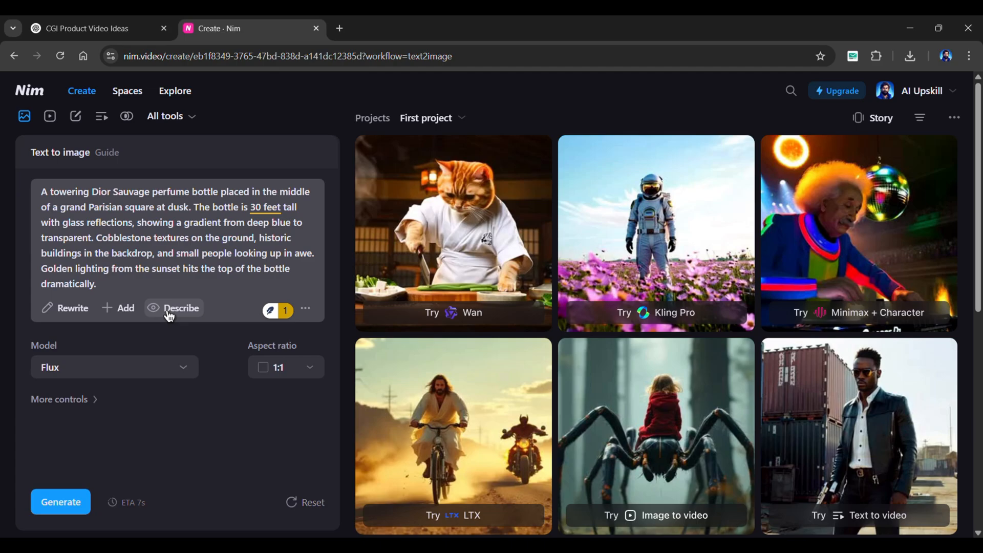
Choose the Flux Pro image model with a portrait 9:16 aspect ratio.
{"action": "left_click", "coordinate": [114, 367]}
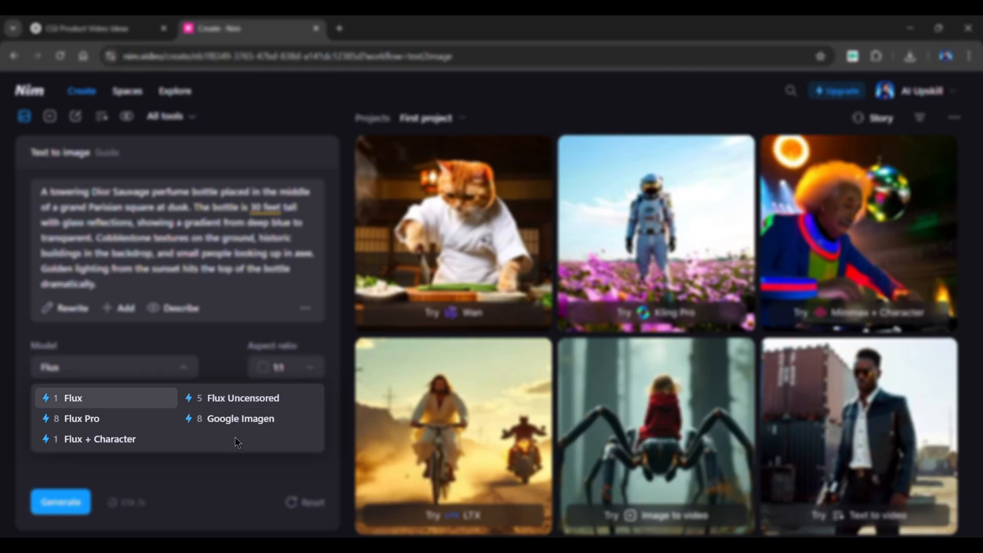
{"action": "left_click", "coordinate": [82, 418]}
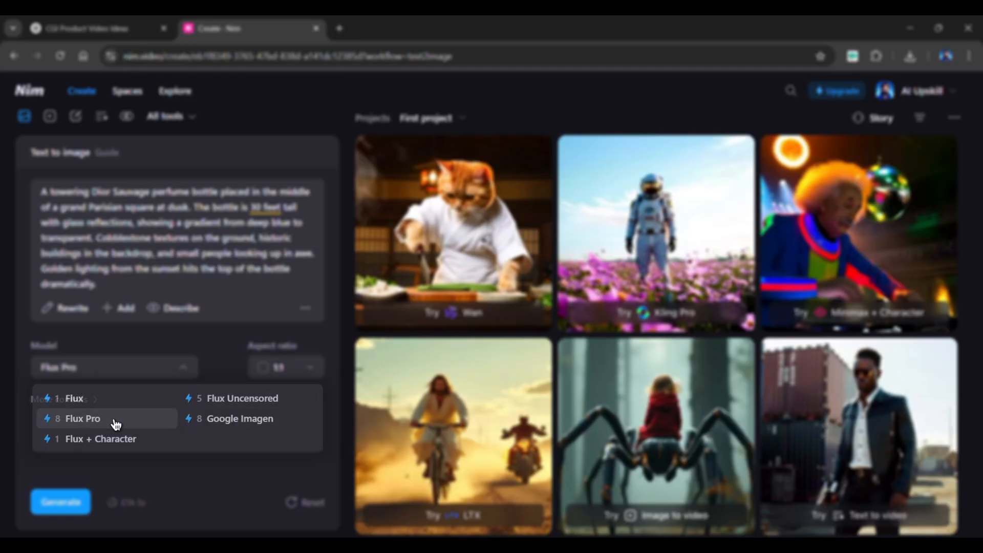
{"action": "left_click", "coordinate": [82, 418]}
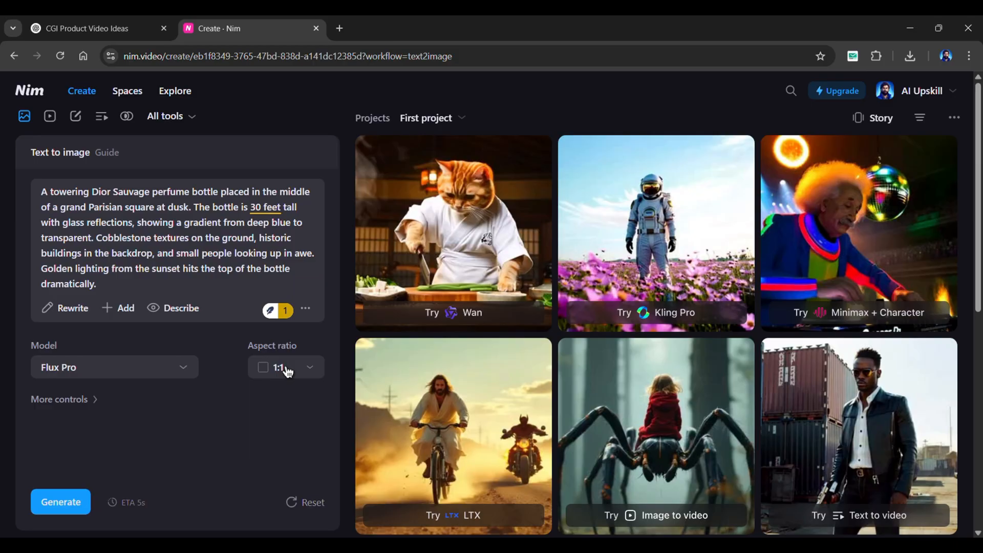
{"action": "left_click", "coordinate": [285, 367]}
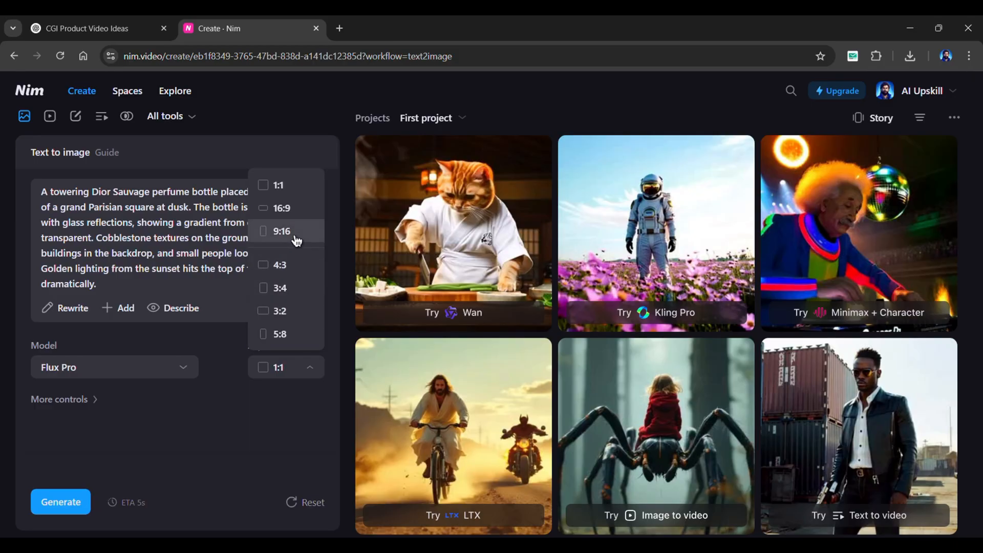
{"action": "left_click", "coordinate": [280, 230]}
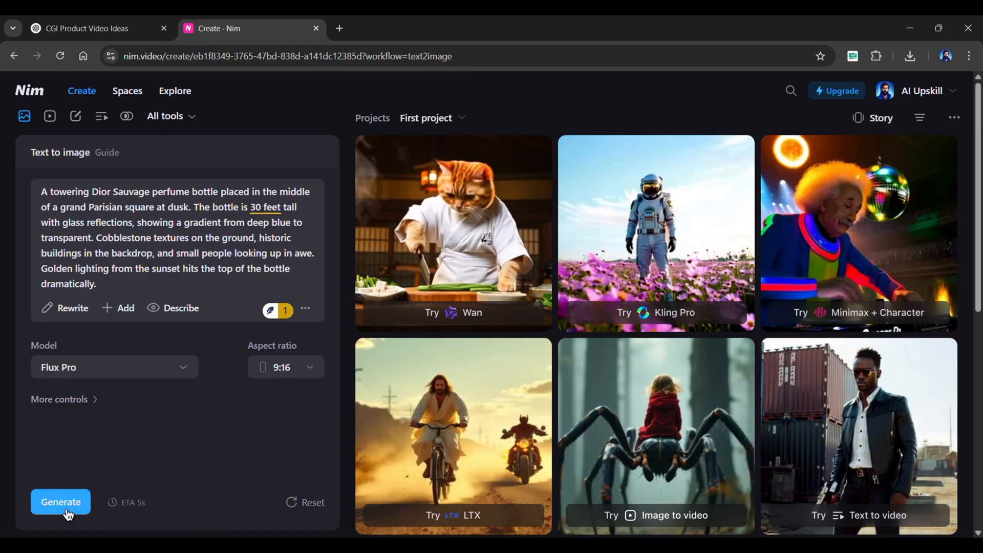
Generate the towering Dior Sauvage bottle image in a Parisian square at dusk.
{"action": "left_click", "coordinate": [60, 502]}
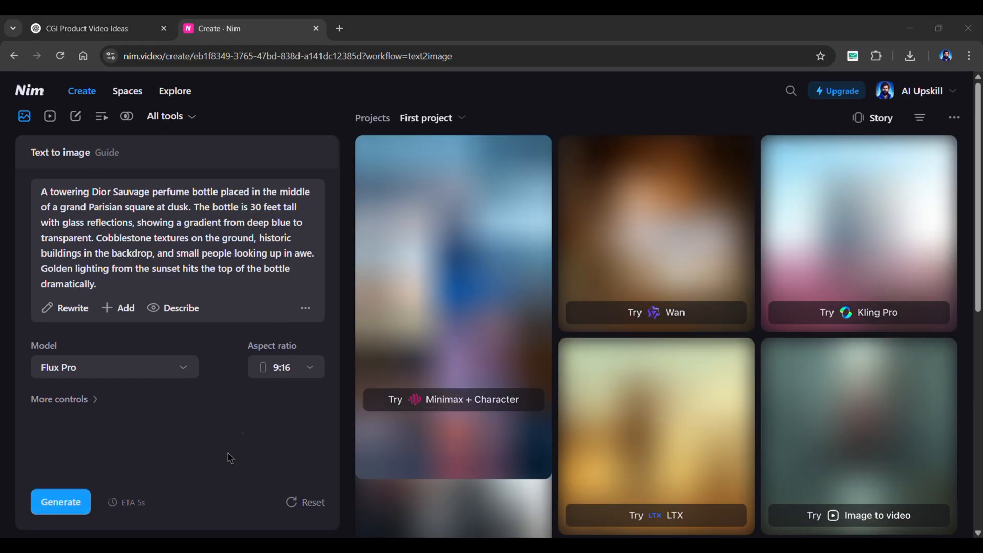
{"action": "left_click", "coordinate": [60, 502]}
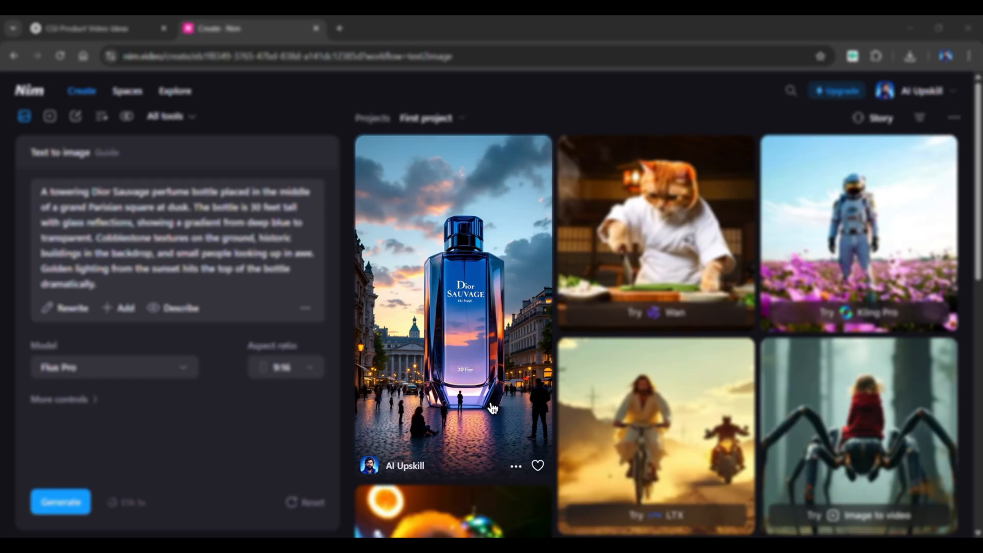
{"action": "left_click", "coordinate": [517, 466]}
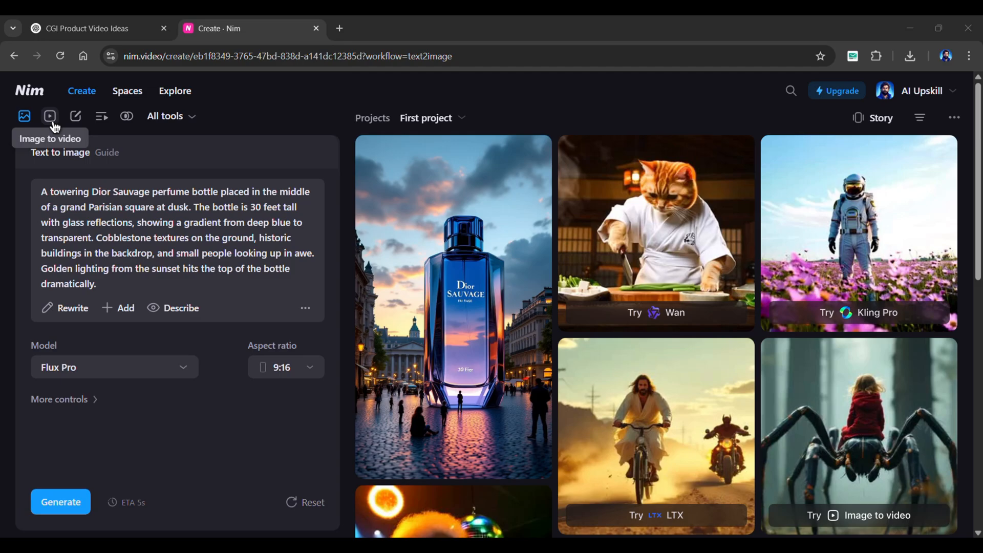
Turn the Dior bottle image into a Kling Pro video using the slow cinematic dolly-shot prompt.
{"action": "left_click", "coordinate": [49, 116]}
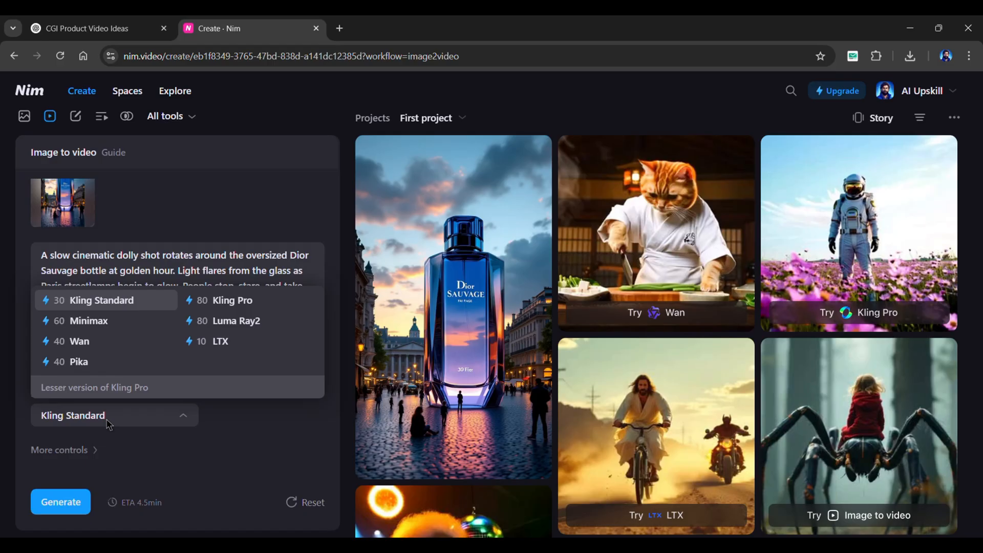
{"action": "mouse_move", "coordinate": [89, 320]}
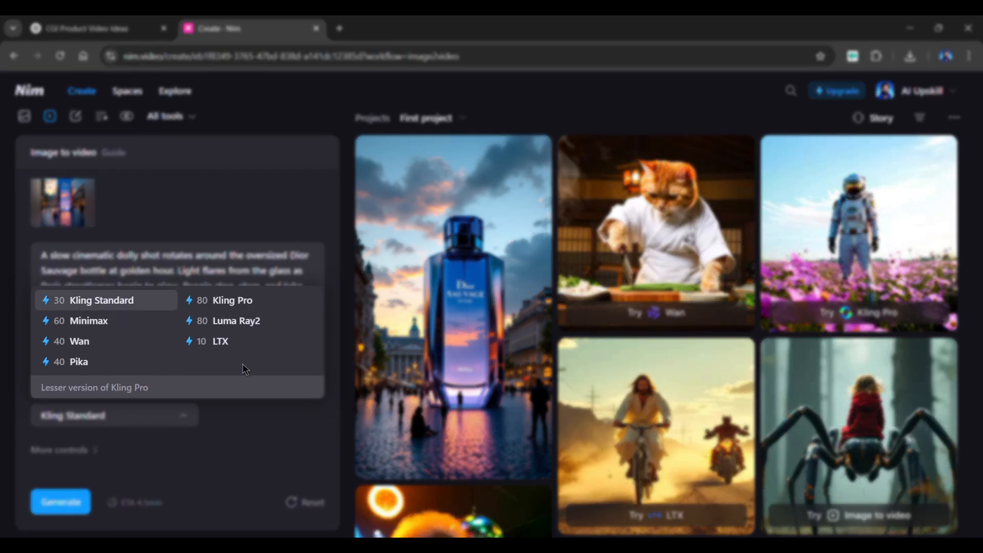
{"action": "mouse_move", "coordinate": [244, 307]}
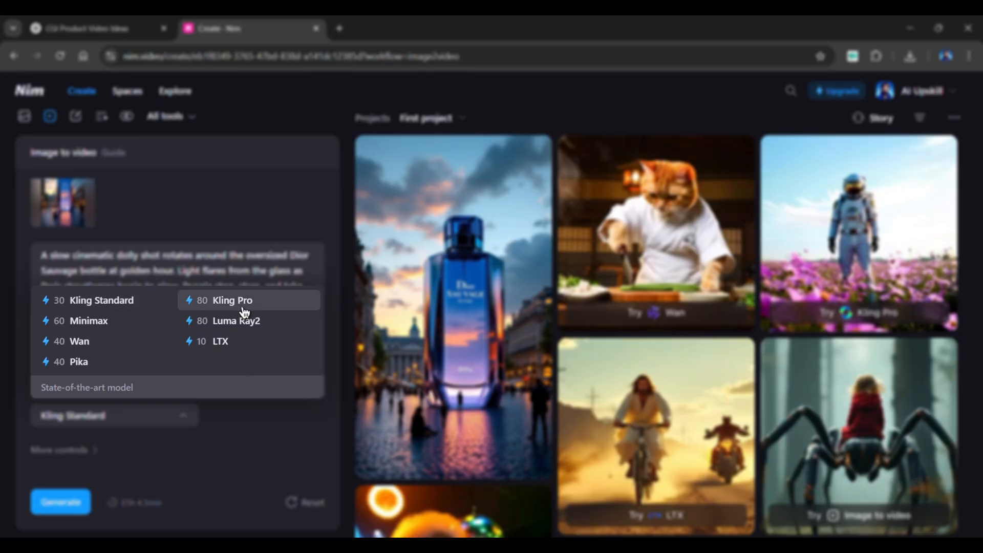
{"action": "left_click", "coordinate": [232, 300]}
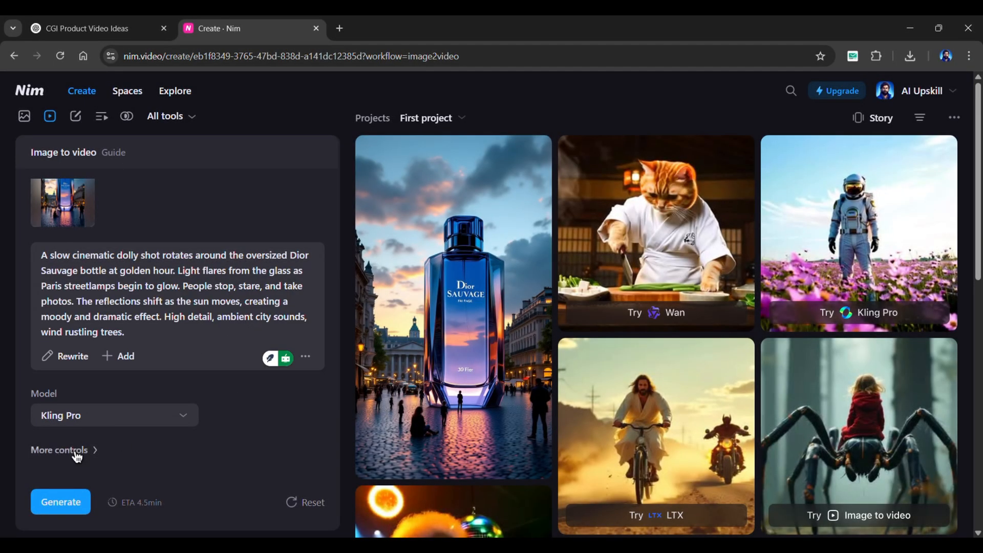
{"action": "left_click", "coordinate": [60, 450]}
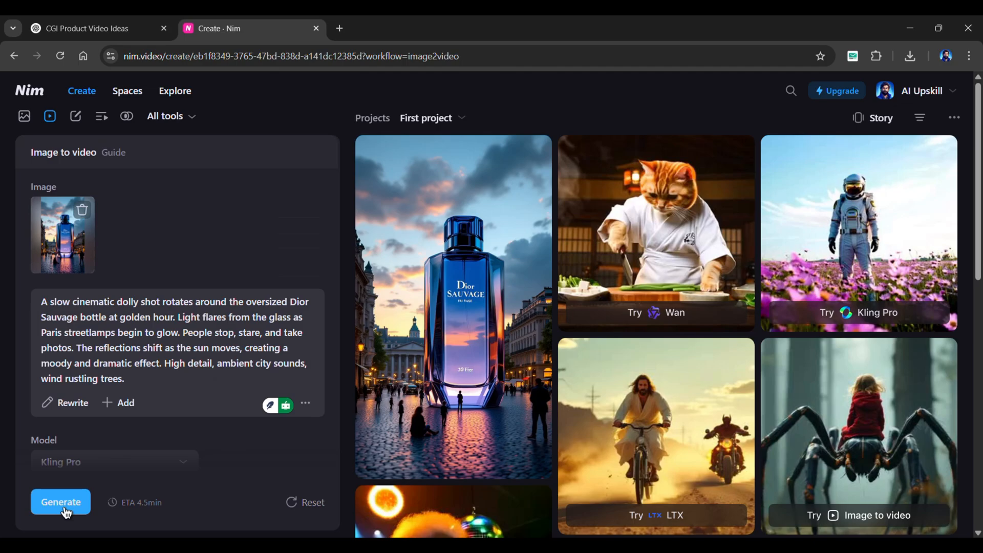
{"action": "left_click", "coordinate": [60, 502]}
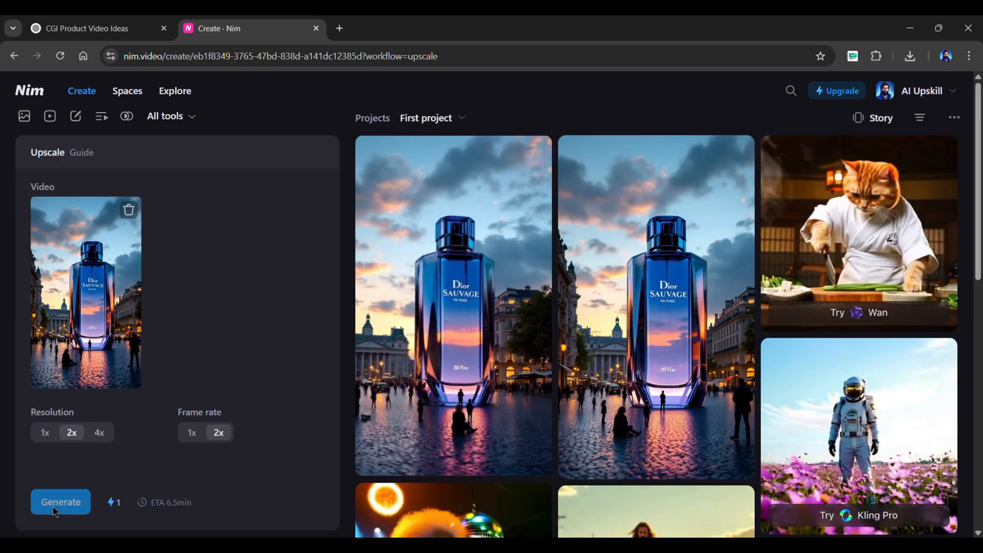
Generate the upscaled Dior video at 2x resolution and 2x frame rate.
{"action": "left_click", "coordinate": [60, 502]}
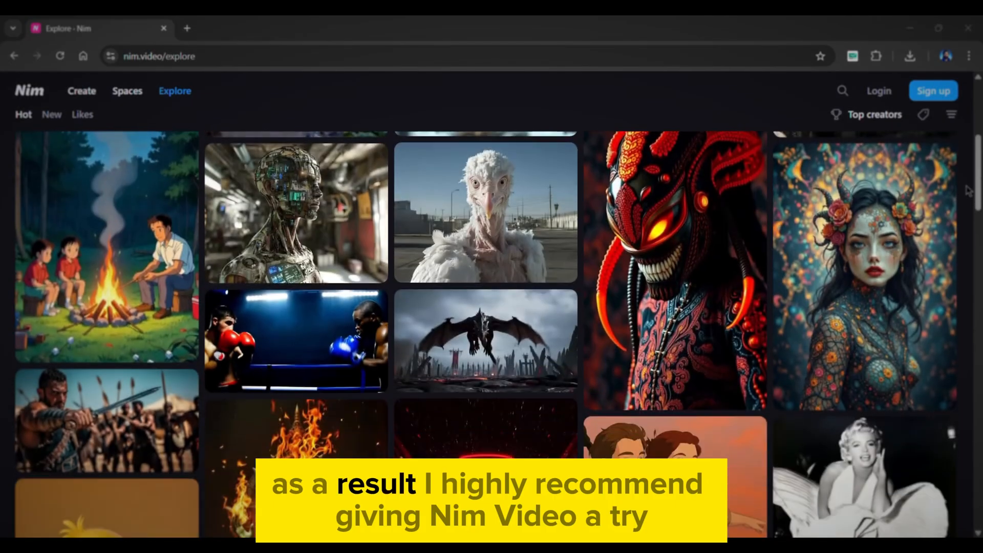
{"action": "scroll", "scroll_direction": "down", "scroll_amount": 3}
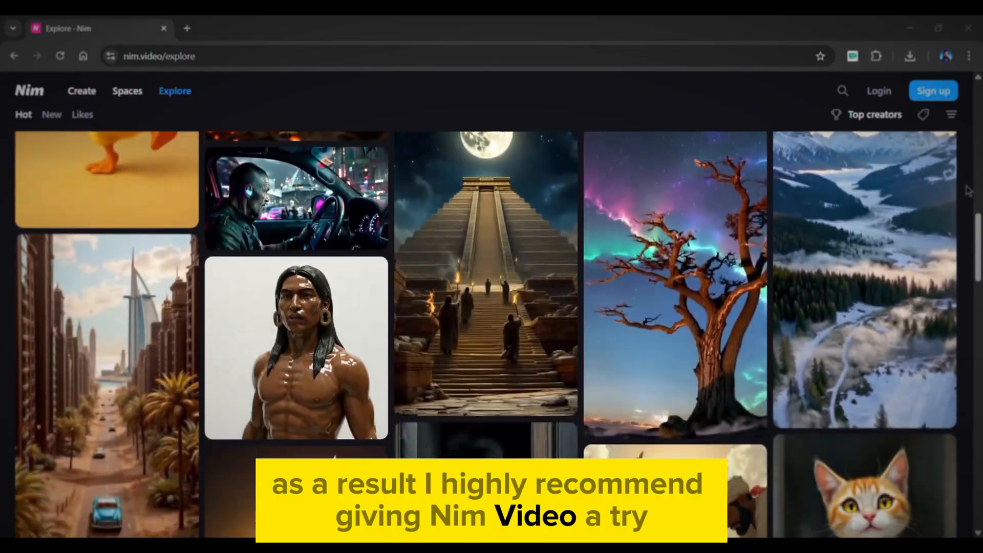